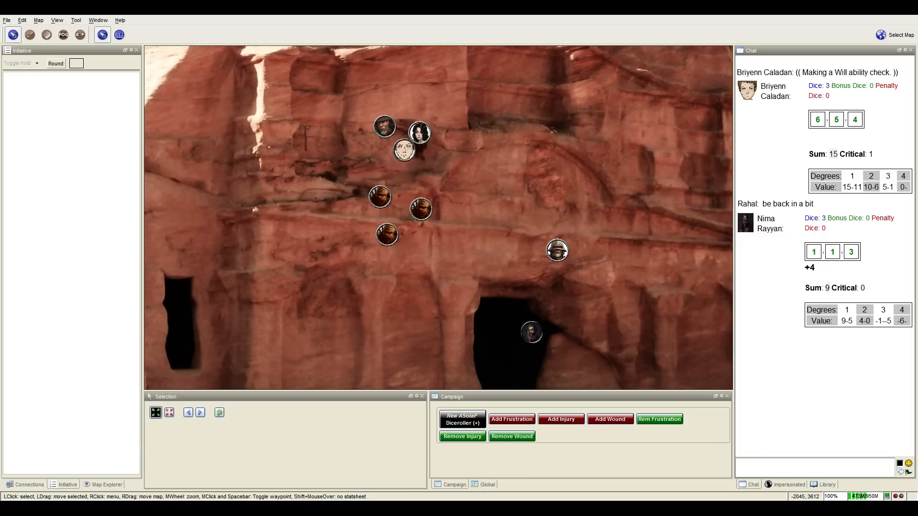
# - Drag a party token higher up the cliff toward the upper ledge
pyautogui.moveTo(383, 127); pyautogui.dragTo(386, 109)
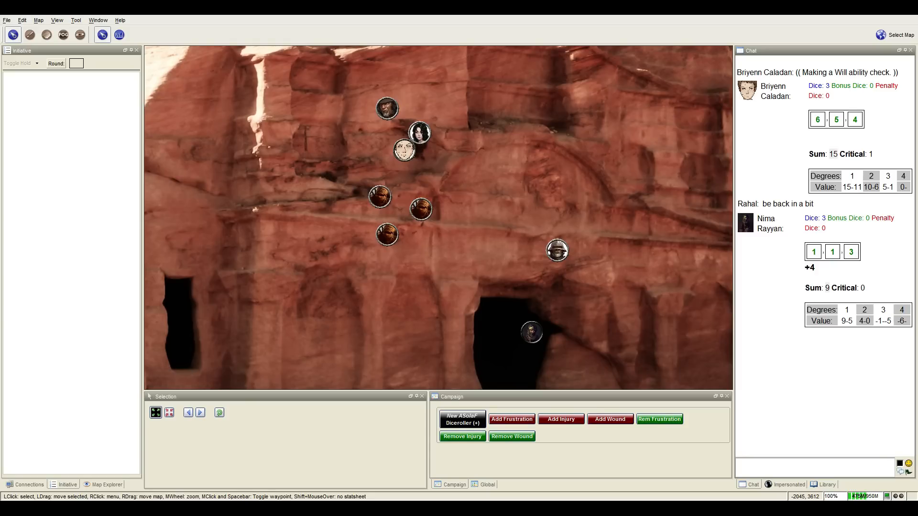
pyautogui.moveTo(403, 151)
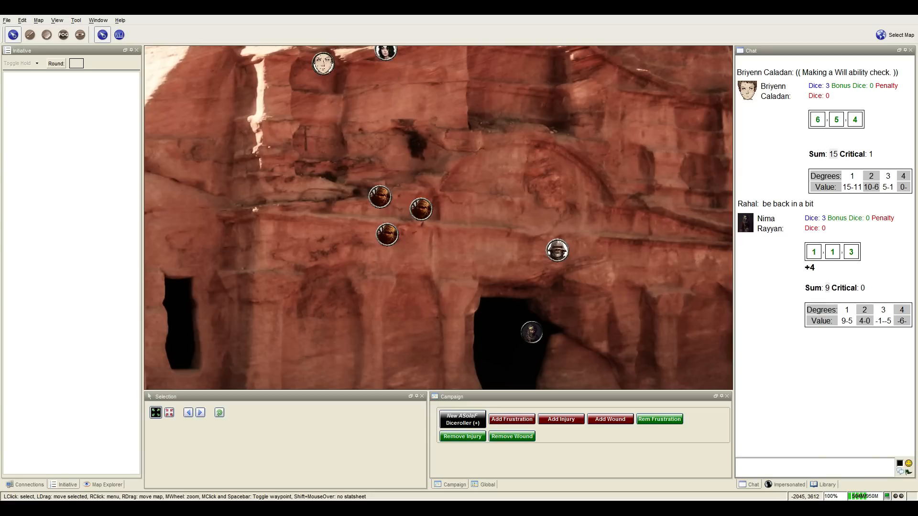
# - Zoom out the map view to show the top of the cliff and the ambushers
pyautogui.scroll(-3)
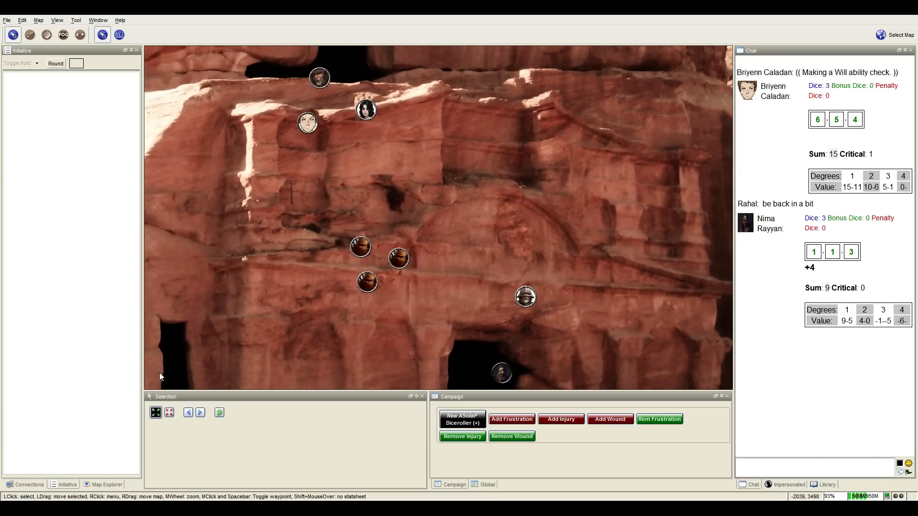
pyautogui.scroll(-3)
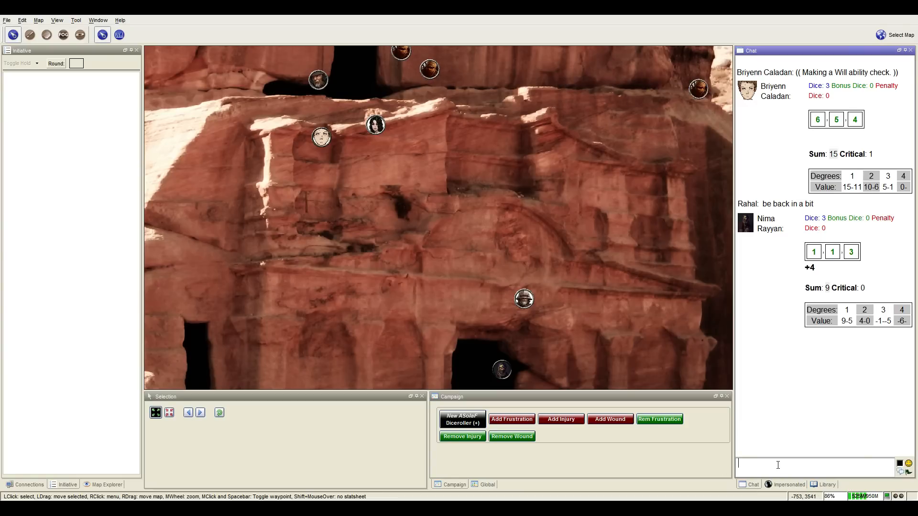
# - Post the OOC note '((Which lady will strike first?))' to chat
pyautogui.write("((Which 'ld")
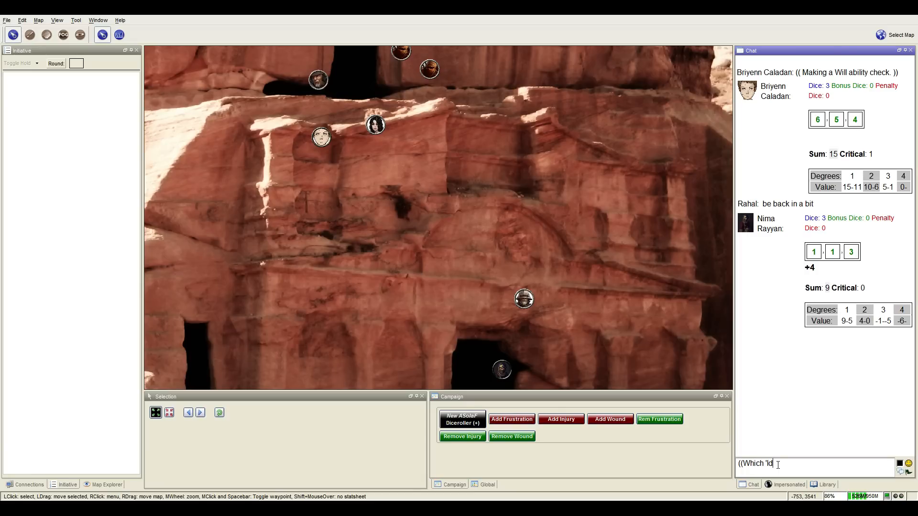
pyautogui.write("ady' will strike firs")
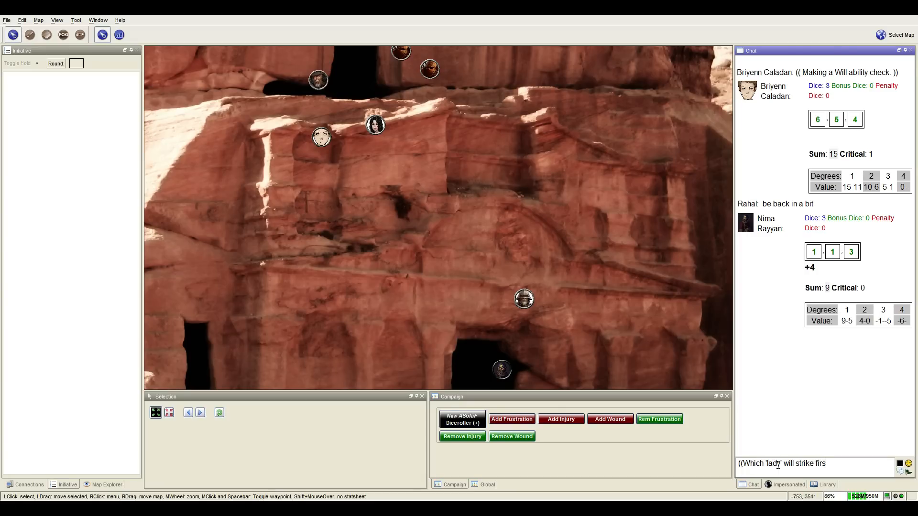
pyautogui.press('Return')
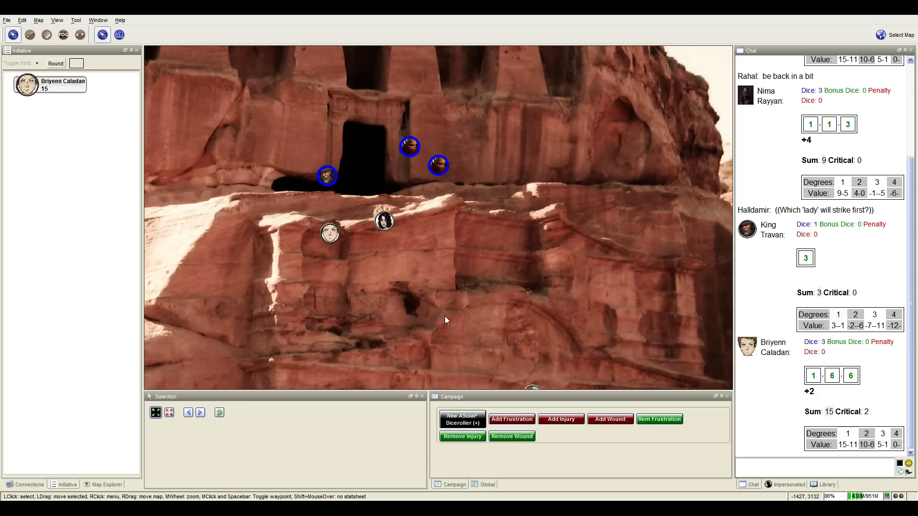
# - Scroll through the chat's initiative rolls as round 1 starts with Briyenn Caladan
pyautogui.scroll(-3)
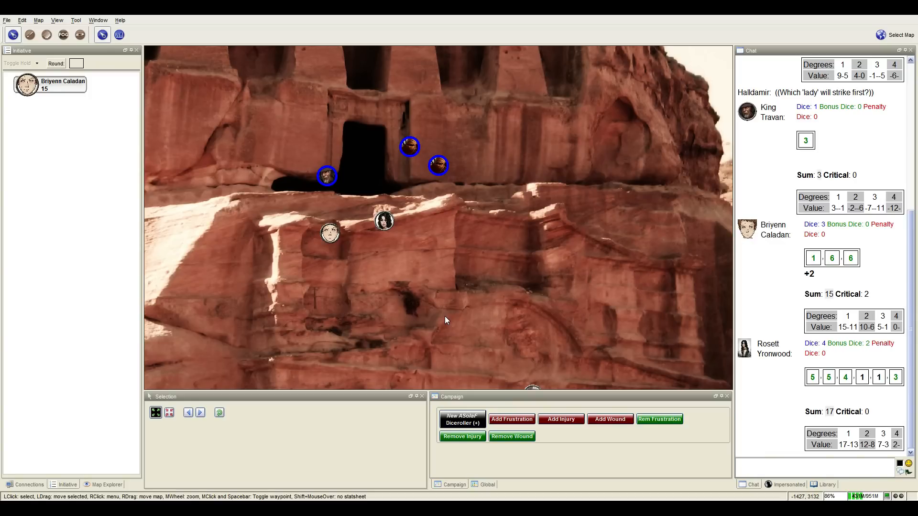
pyautogui.scroll(-3)
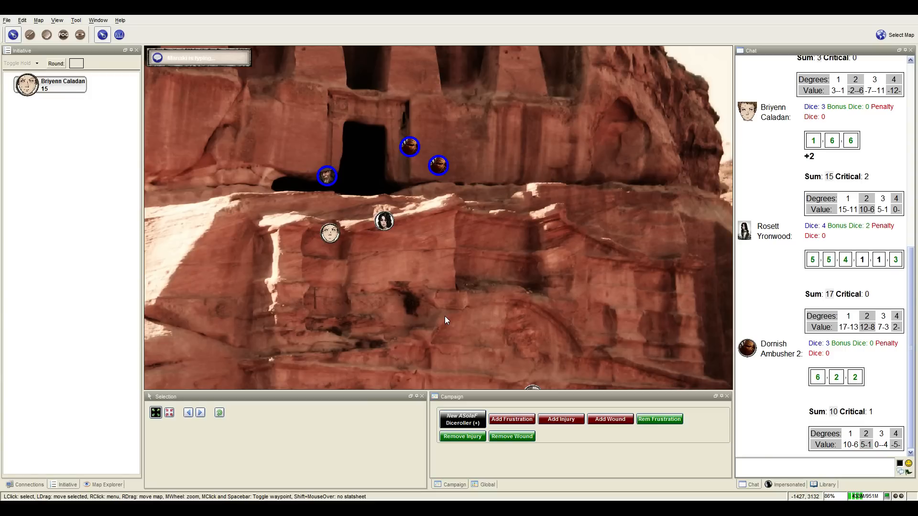
pyautogui.scroll(-3)
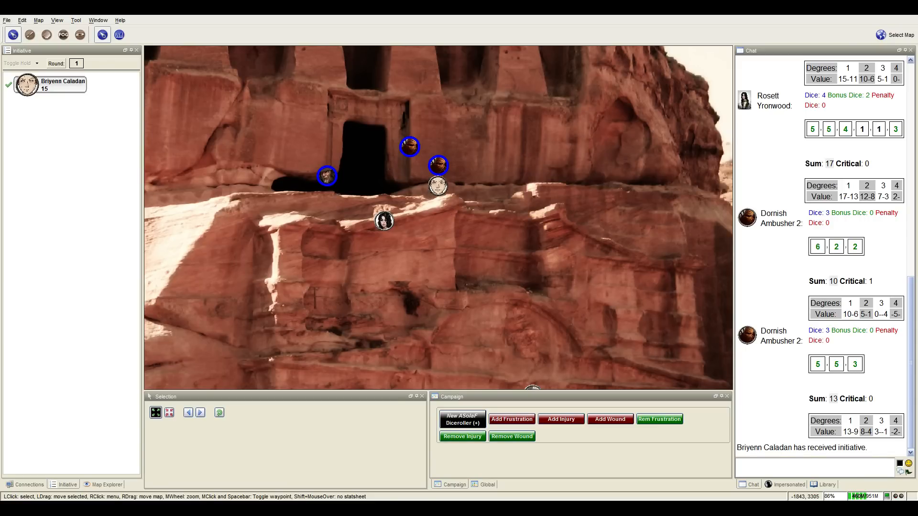
# - Scroll chat to Briyenn's Charge (Greater) description and attack roll of 21
pyautogui.scroll(-3)
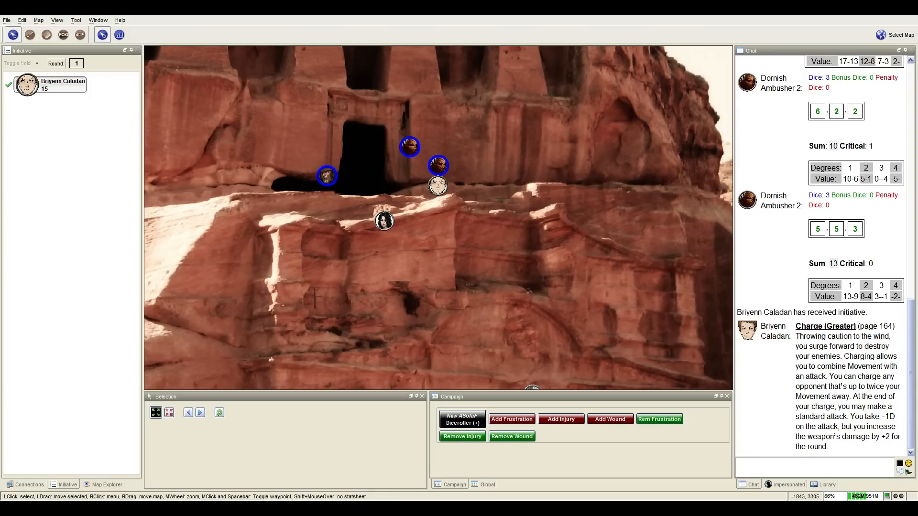
pyautogui.scroll(-3)
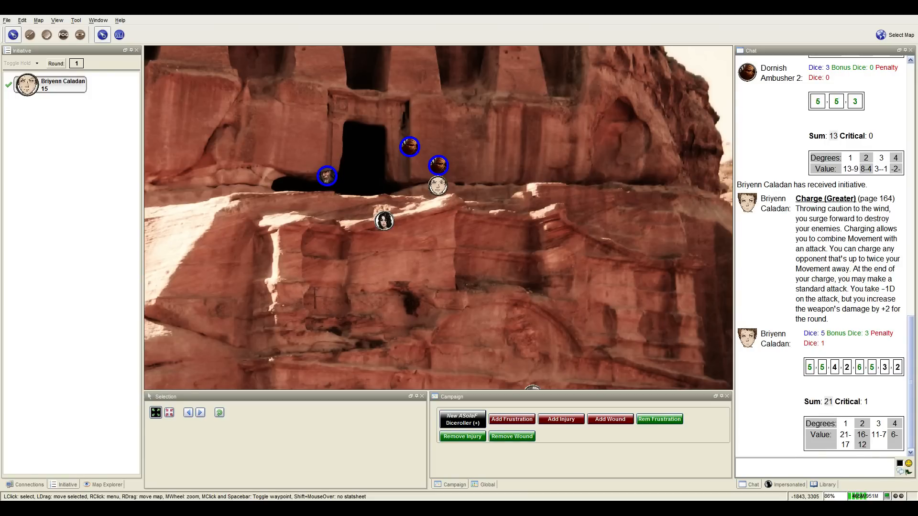
# - Scroll the chat to Briyenn's single-die roll of 4
pyautogui.scroll(-3)
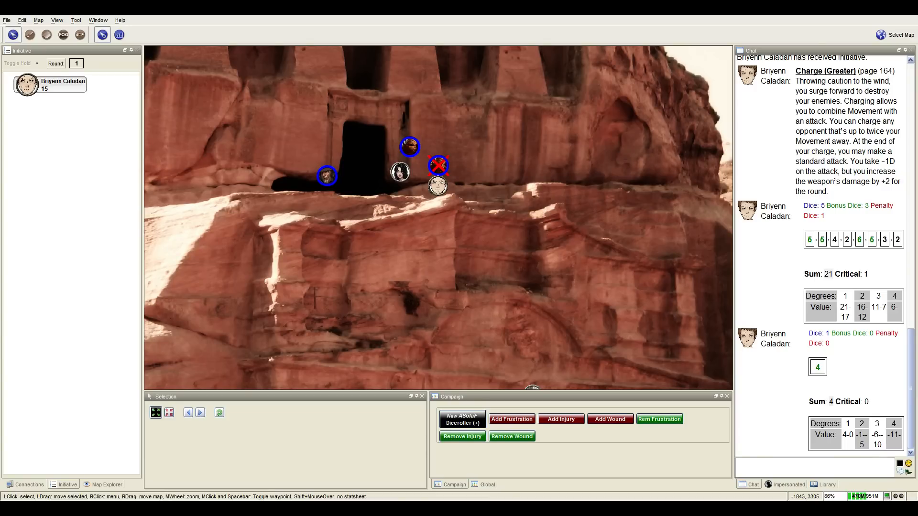
# - Add Nima Rayyan to the initiative order
pyautogui.scroll(-3)
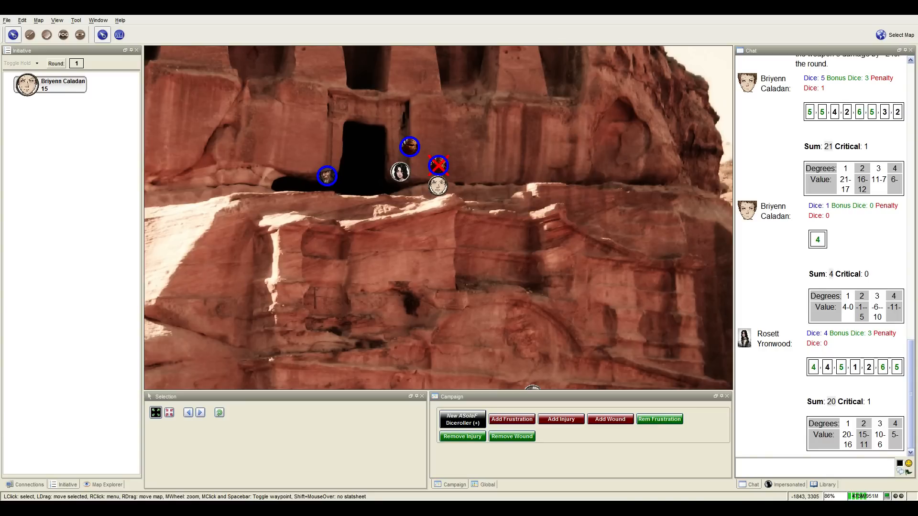
pyautogui.click(409, 146)
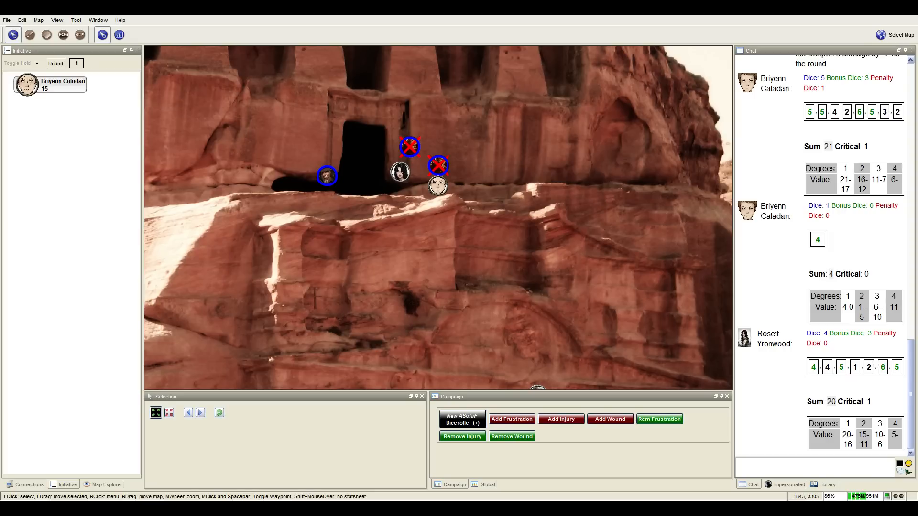
pyautogui.scroll(-3)
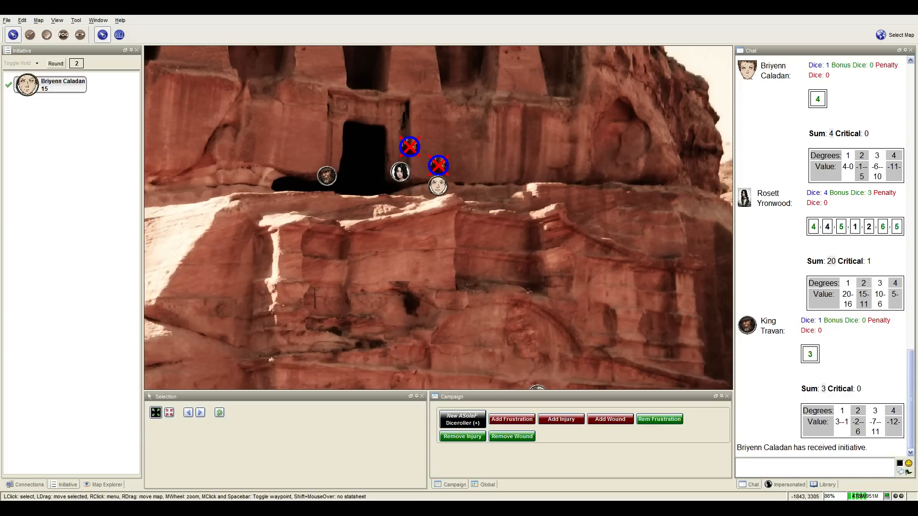
# - Scroll chat to Nima's roll of 15 and the downed second ambusher
pyautogui.scroll(-3)
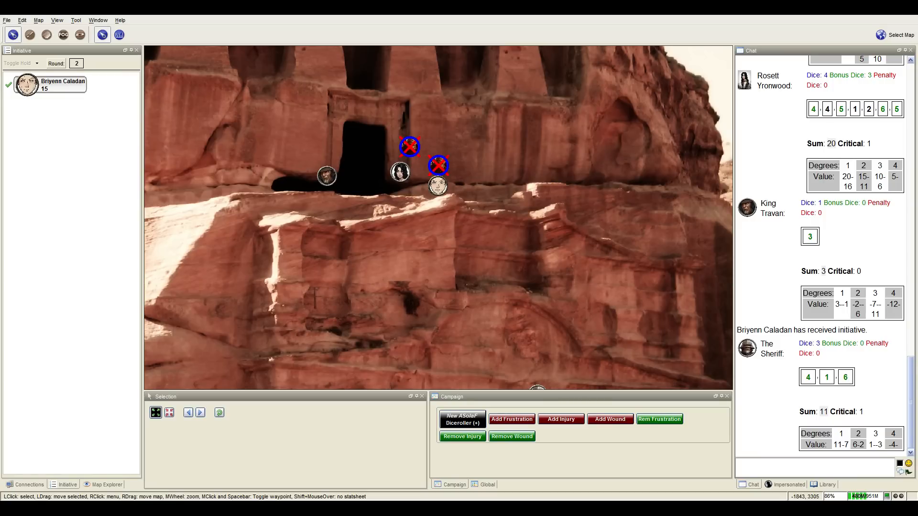
pyautogui.scroll(-3)
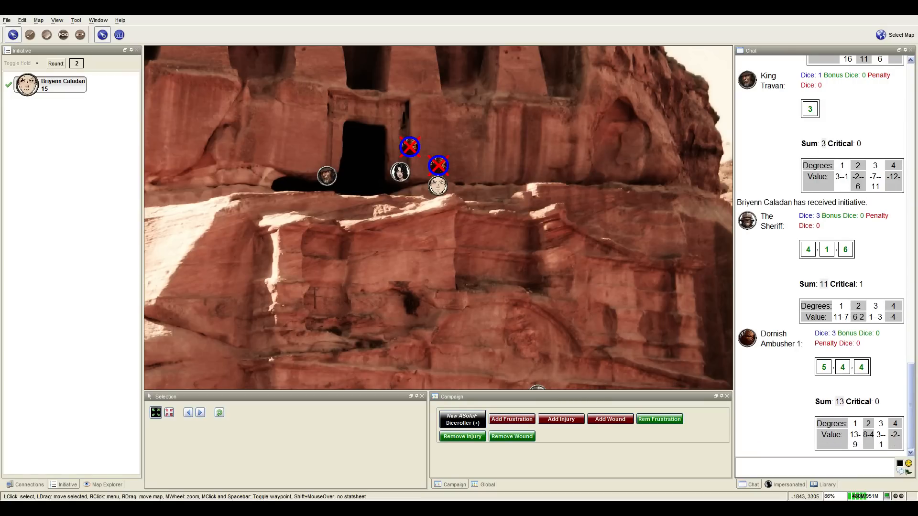
pyautogui.scroll(-3)
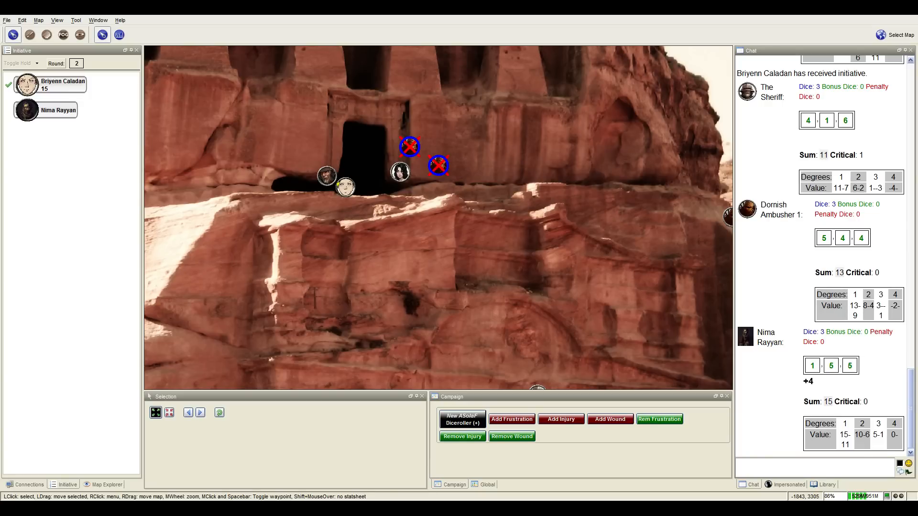
# - Scroll chat to Briyenn's 5-dice attack roll totalling 20 with one critical
pyautogui.scroll(-3)
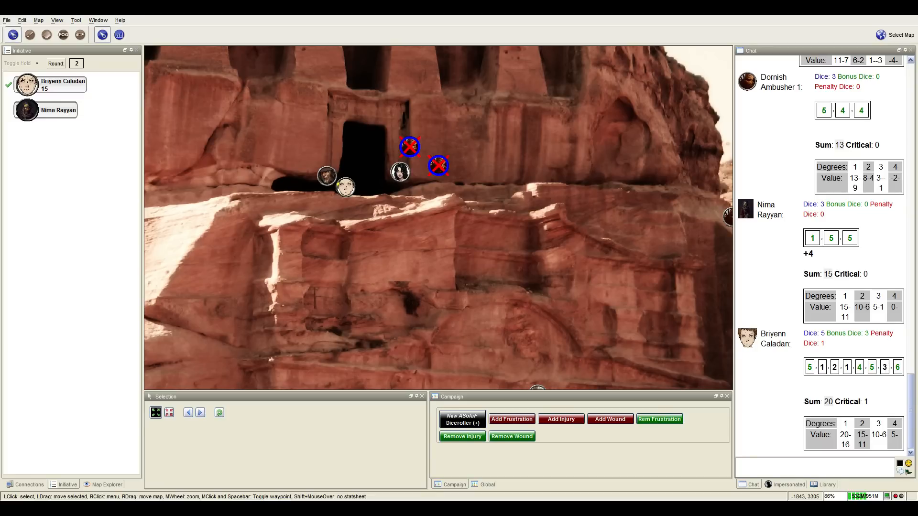
# - Scroll chat to Briyenn's two-die roll of 9 as initiative passes to Nima
pyautogui.scroll(-3)
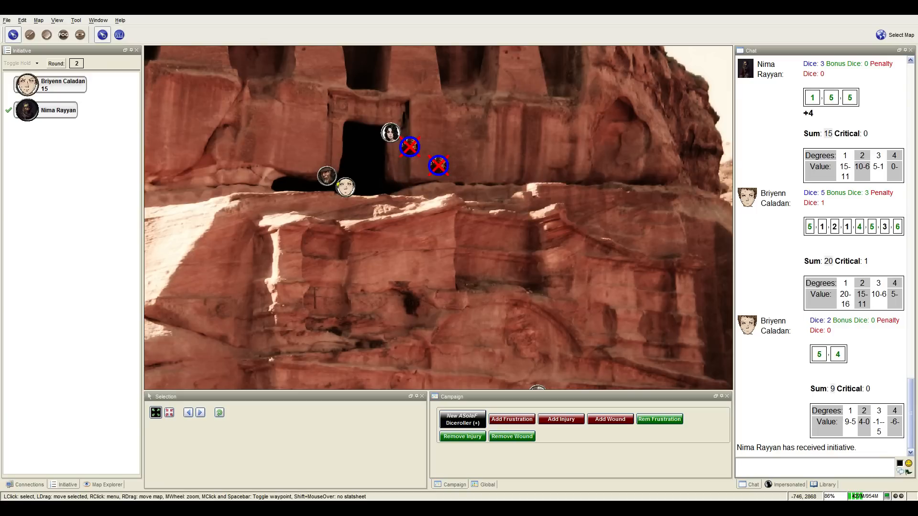
# - Post 'BRB' as an away note in chat
pyautogui.write('BRB')
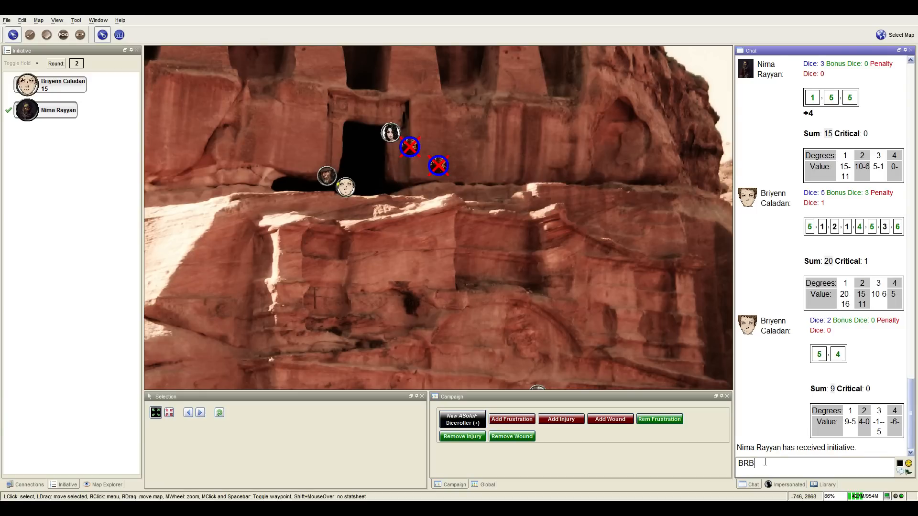
pyautogui.press('Return')
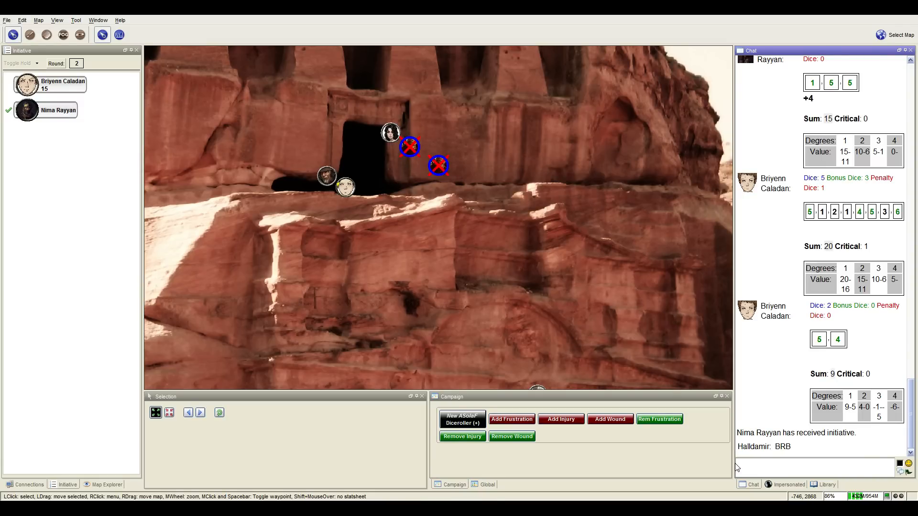
pyautogui.scroll(-3)
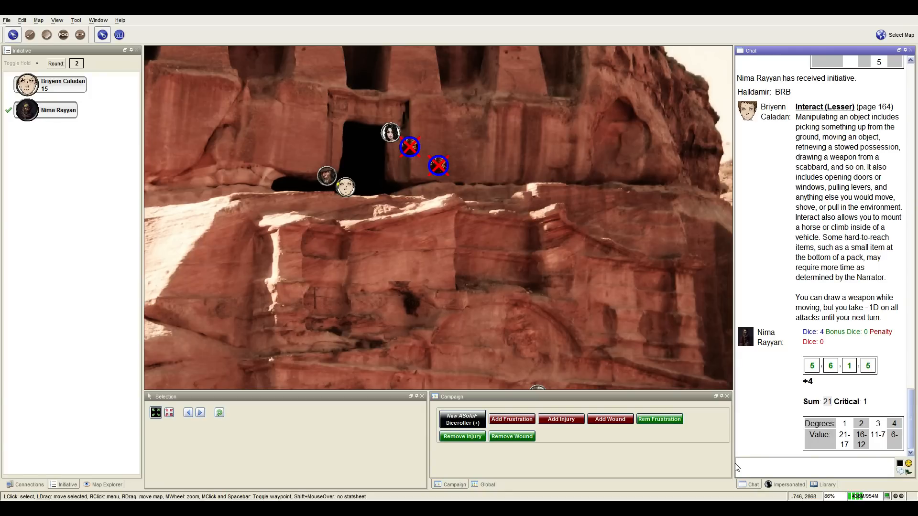
pyautogui.moveTo(852, 343)
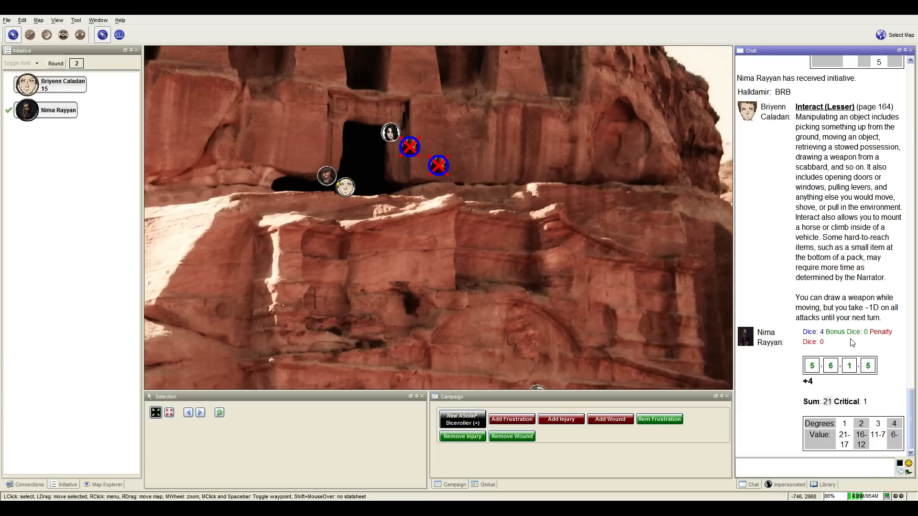
# - Send two chat notes: 'Back', then '+1 to attack for castle forge'
pyautogui.write('Back')
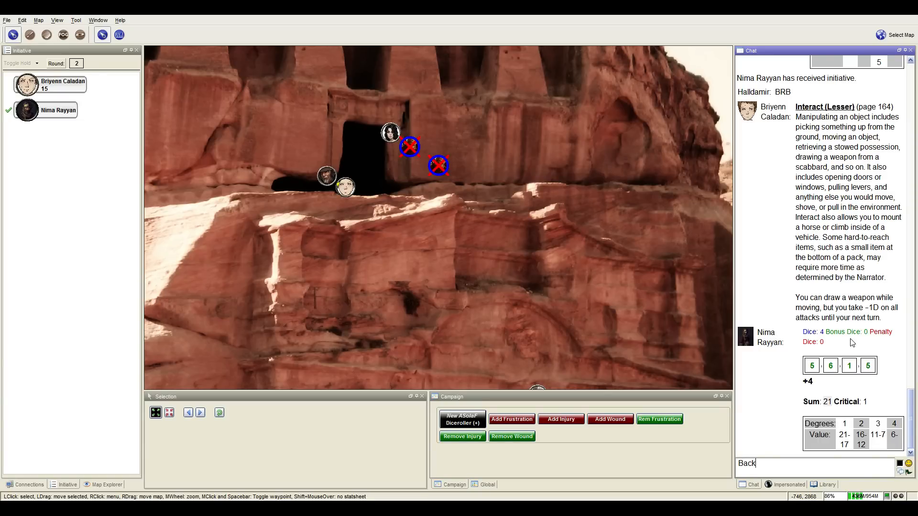
pyautogui.press('Return')
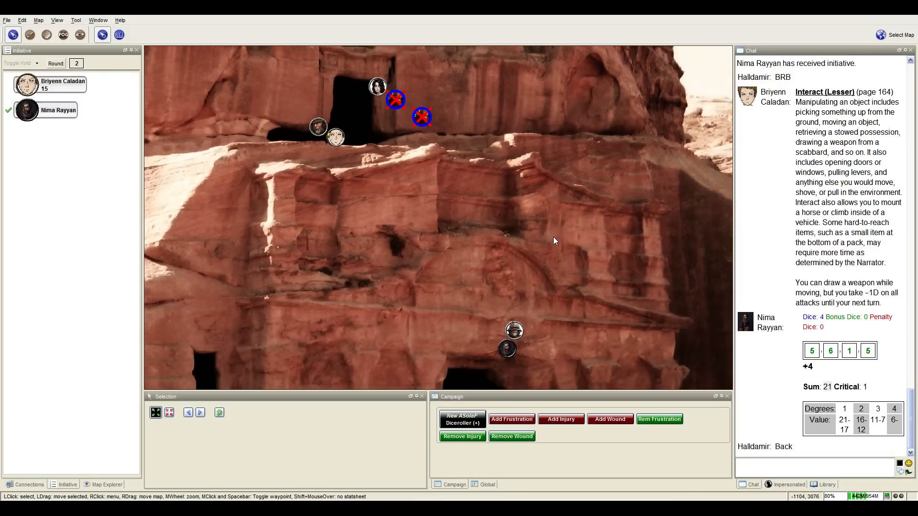
pyautogui.moveTo(766, 459)
pyautogui.write('+1')
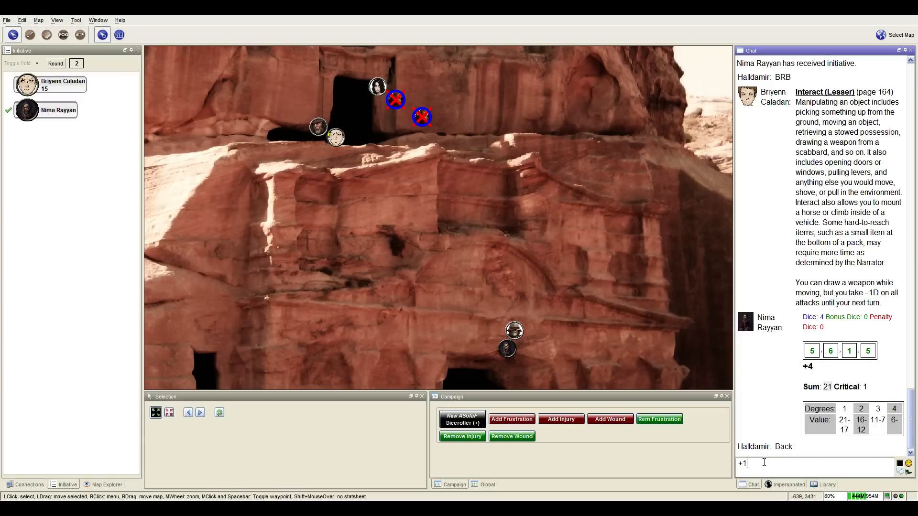
pyautogui.write('to attack')
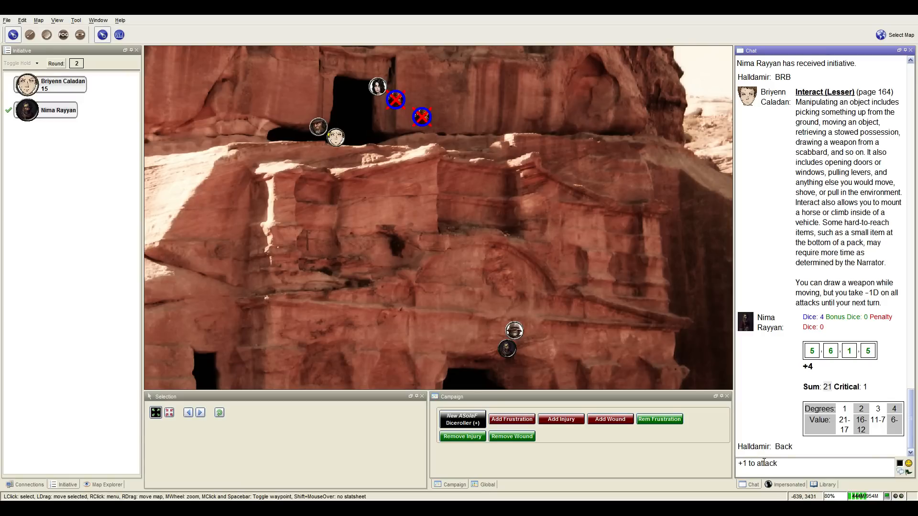
pyautogui.write('for a')
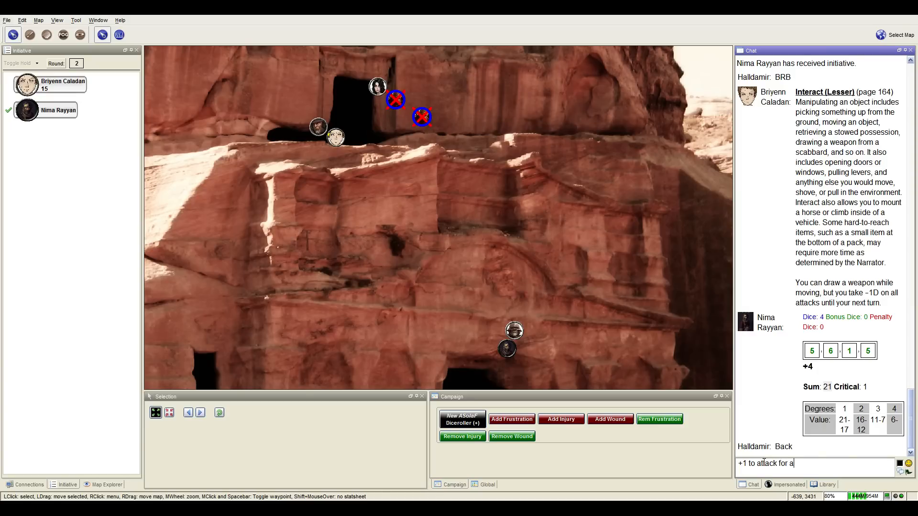
pyautogui.write('castle forge')
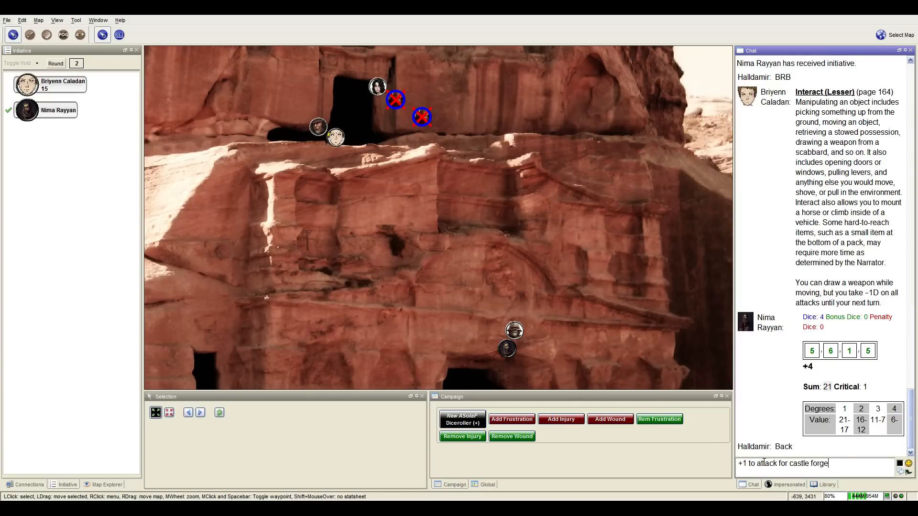
pyautogui.press('Return')
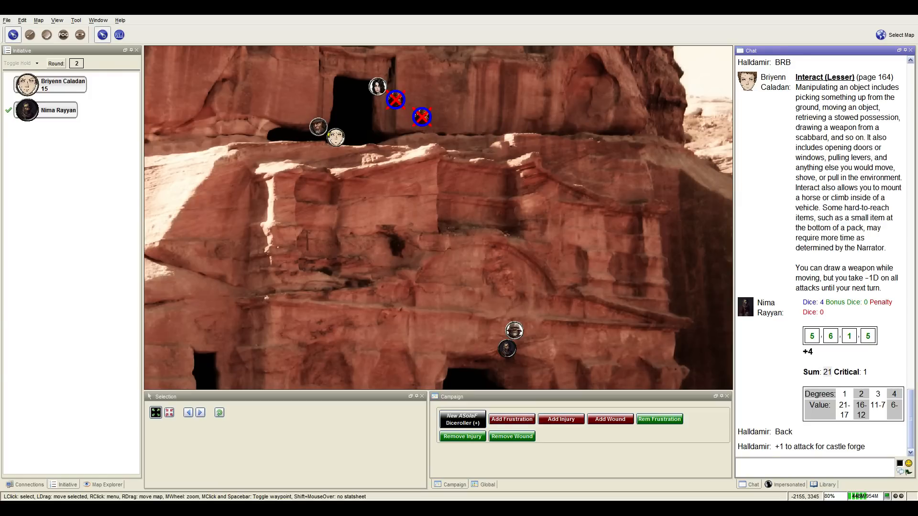
# - Advance initiative to the next combatant while the 10, 9 and 13 rolls post in chat
pyautogui.click(8, 110)
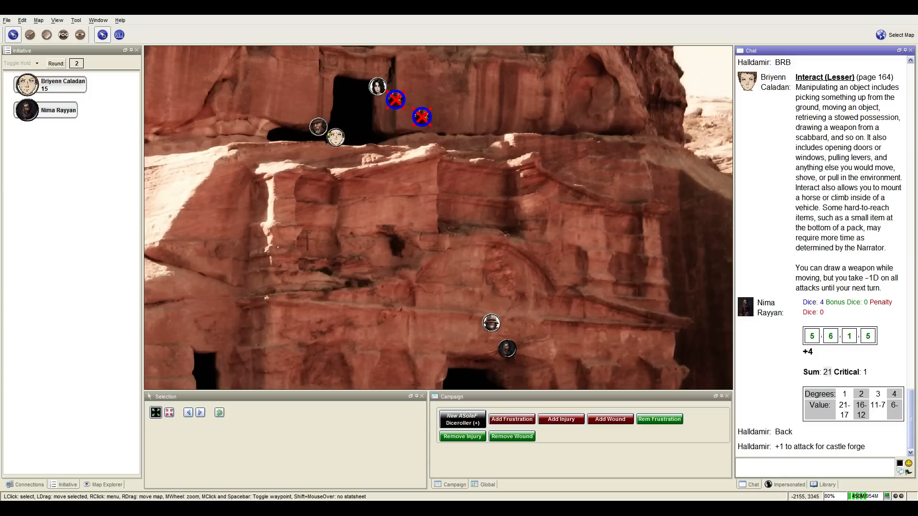
pyautogui.scroll(-3)
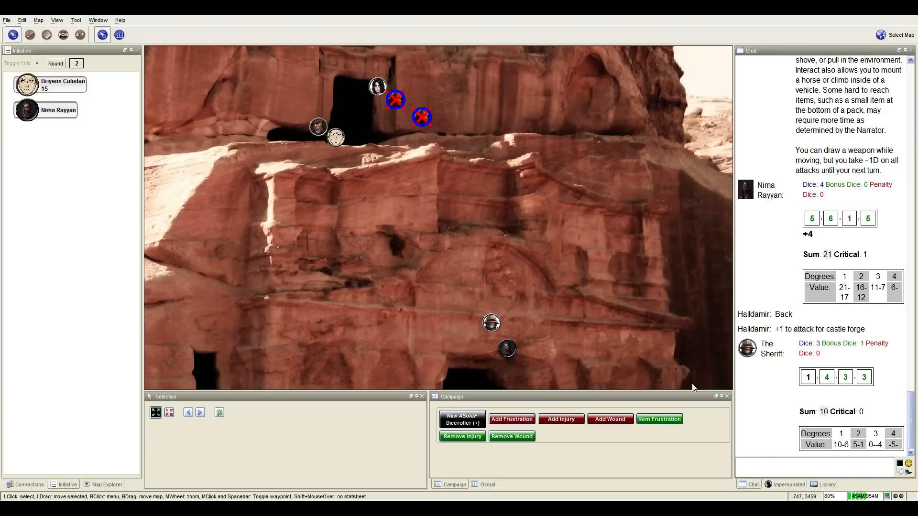
pyautogui.click(817, 467)
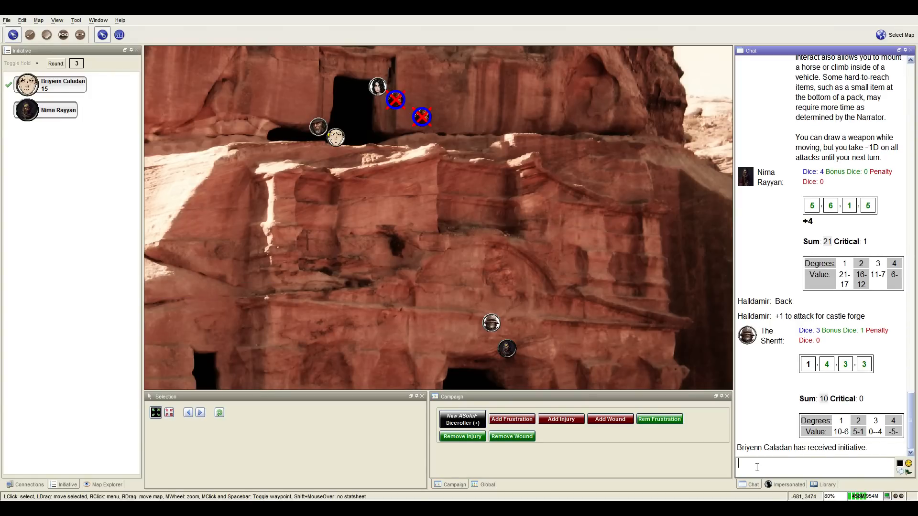
pyautogui.scroll(-3)
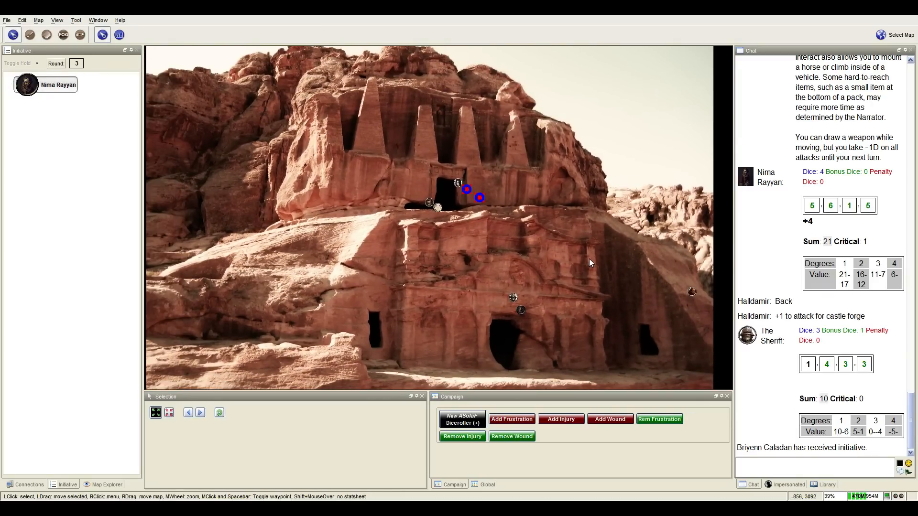
pyautogui.scroll(-3)
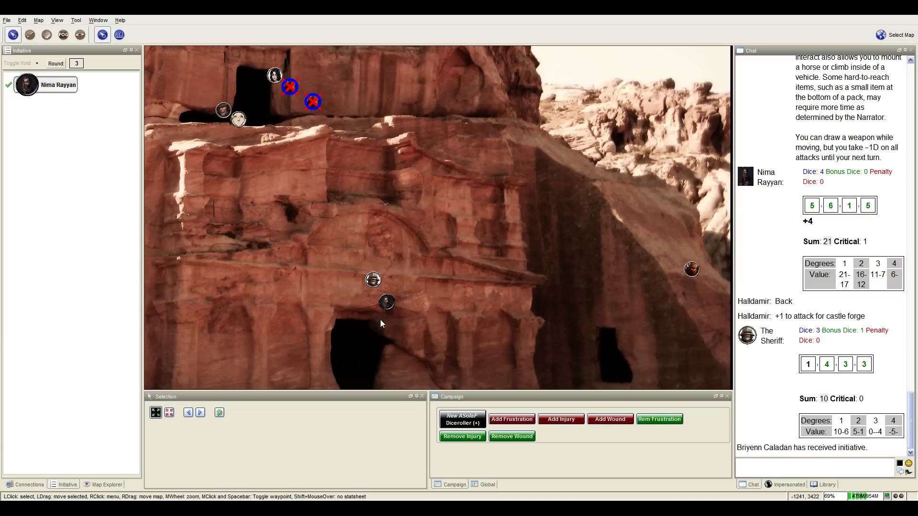
pyautogui.scroll(-3)
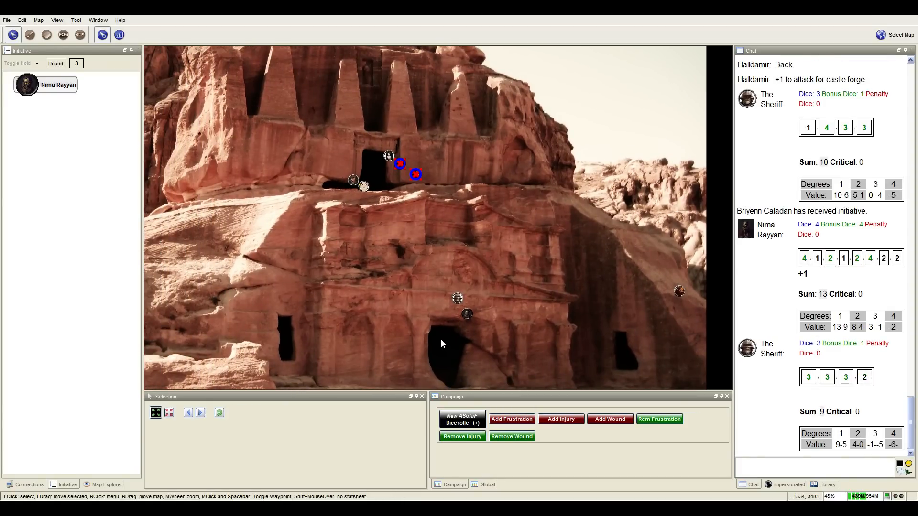
# - Advance the initiative to round four, where Nima Rayyan rolls 24
pyautogui.click(201, 412)
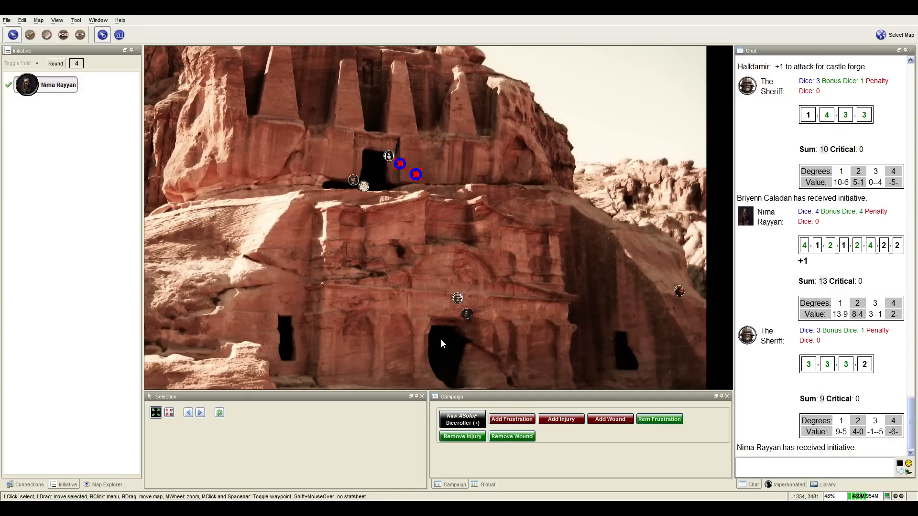
pyautogui.scroll(-3)
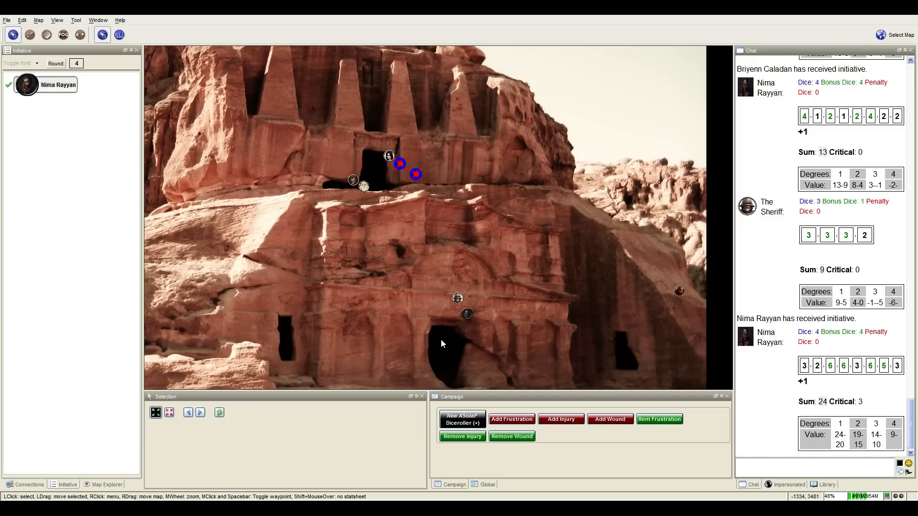
pyautogui.click(457, 297)
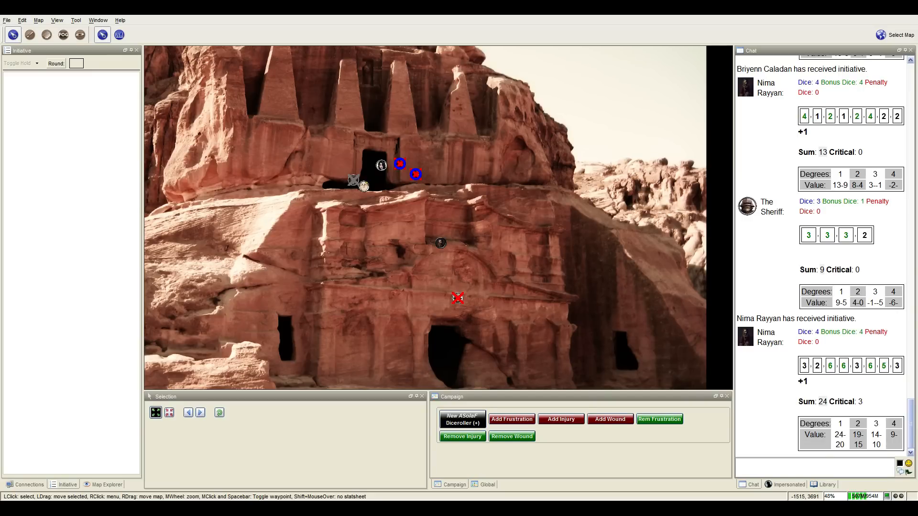
pyautogui.moveTo(432, 224)
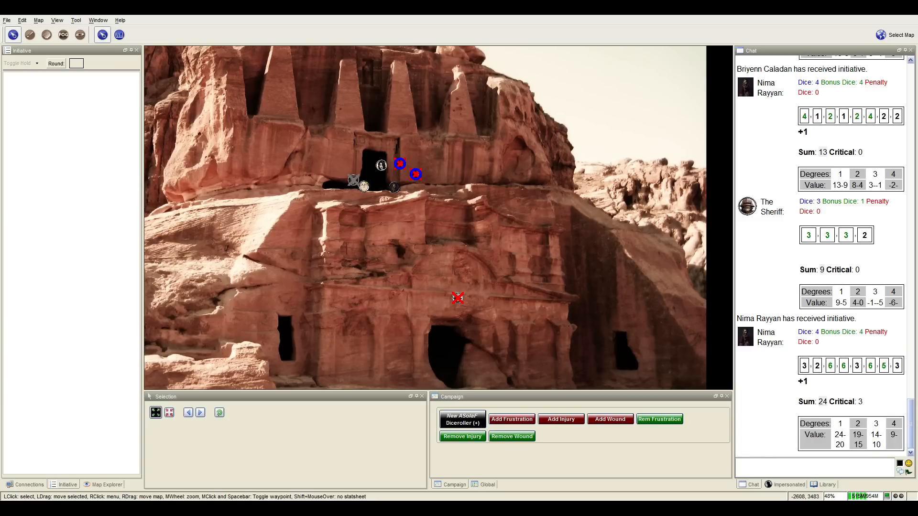
# - Scroll down while the new roll and the Boon rules text post in chat
pyautogui.scroll(-3)
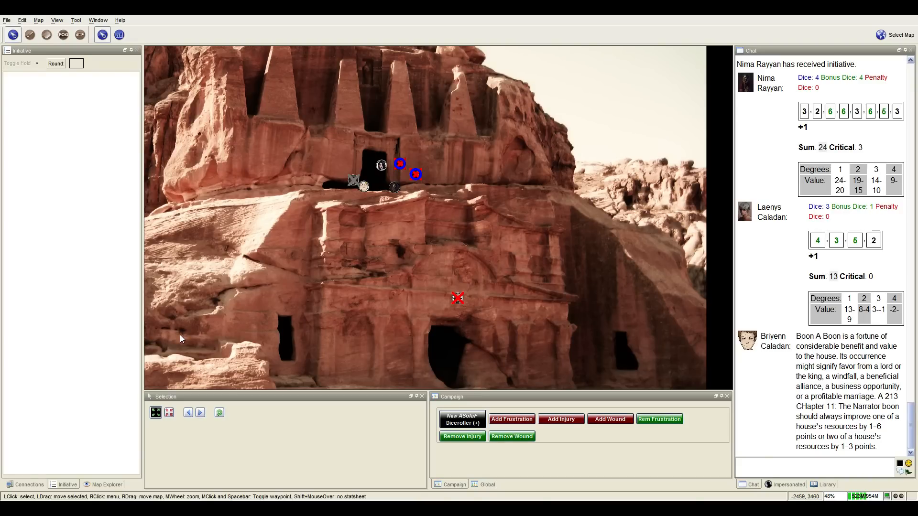
pyautogui.moveTo(180, 331)
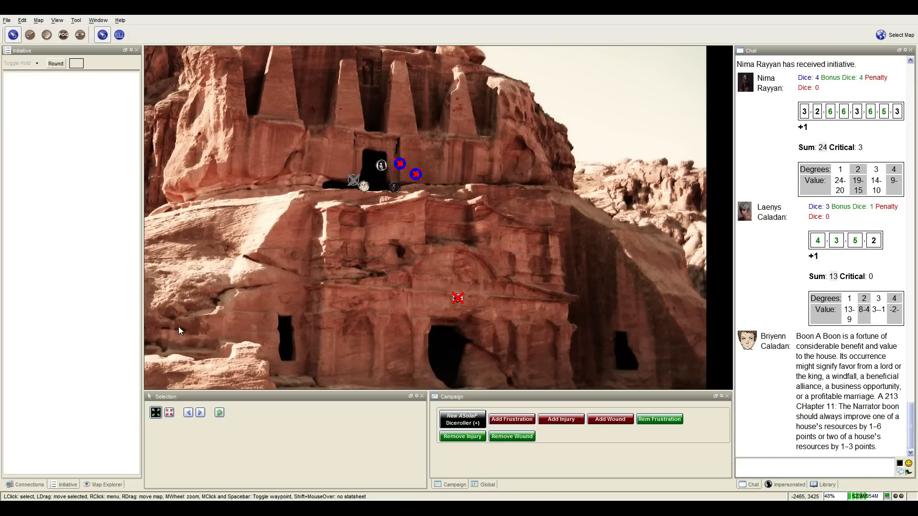
pyautogui.moveTo(400, 282)
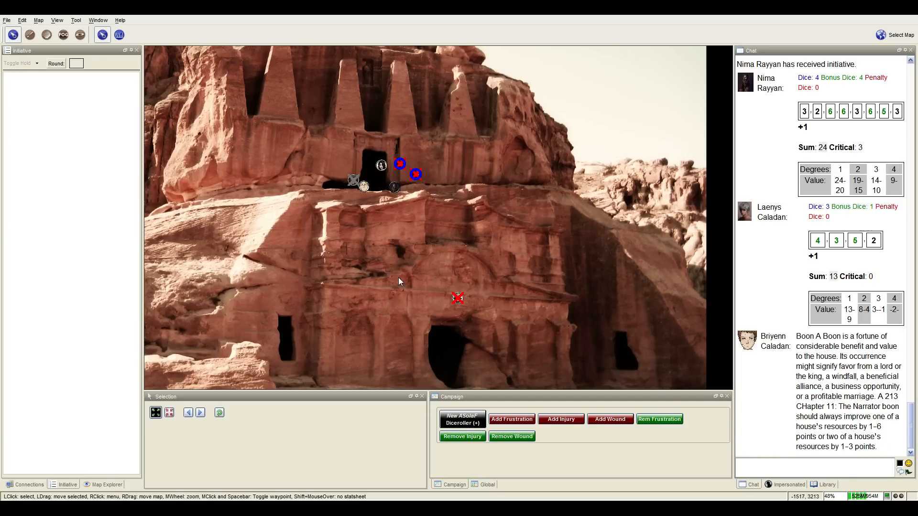
pyautogui.moveTo(594, 359)
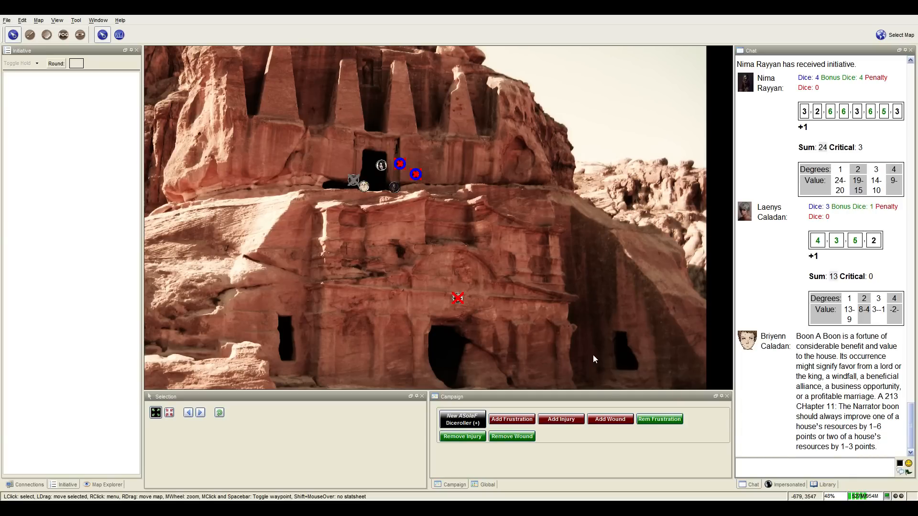
pyautogui.moveTo(589, 345)
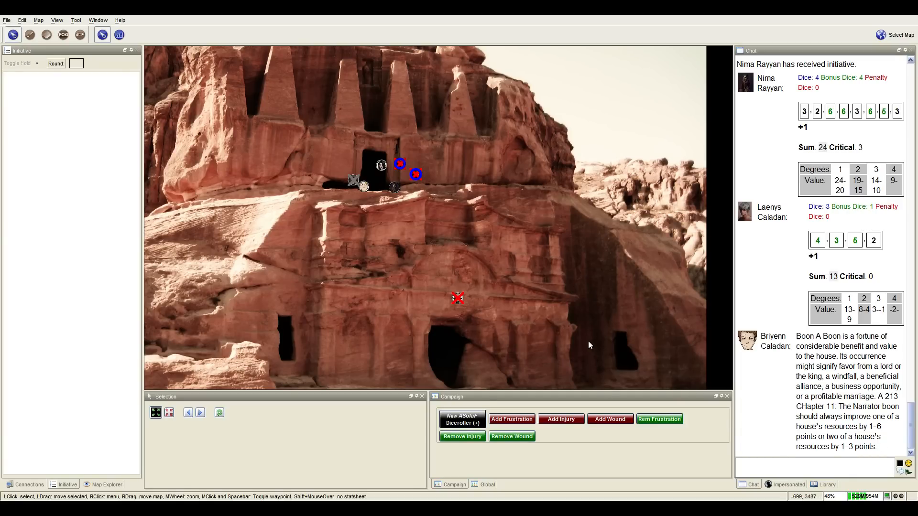
pyautogui.moveTo(574, 321)
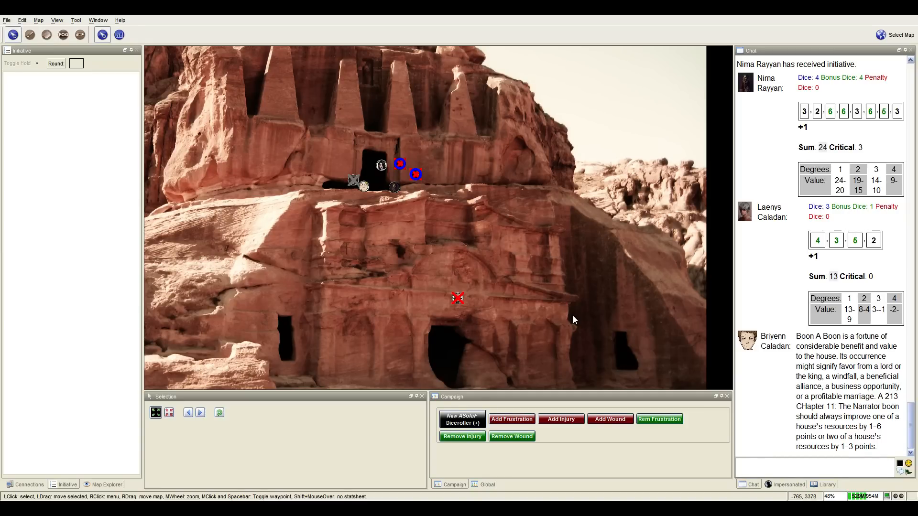
pyautogui.moveTo(576, 287)
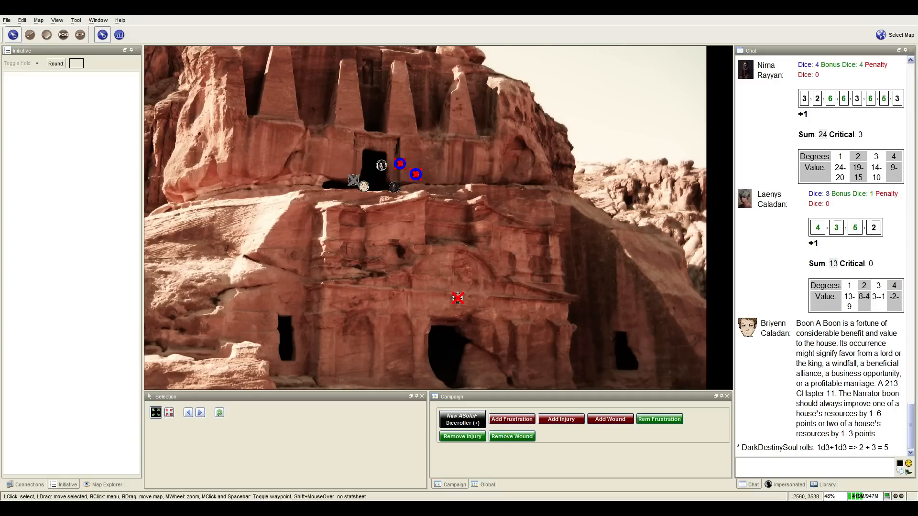
# - Scroll the chat down to Rahal's 1d3 roll of 2
pyautogui.scroll(-3)
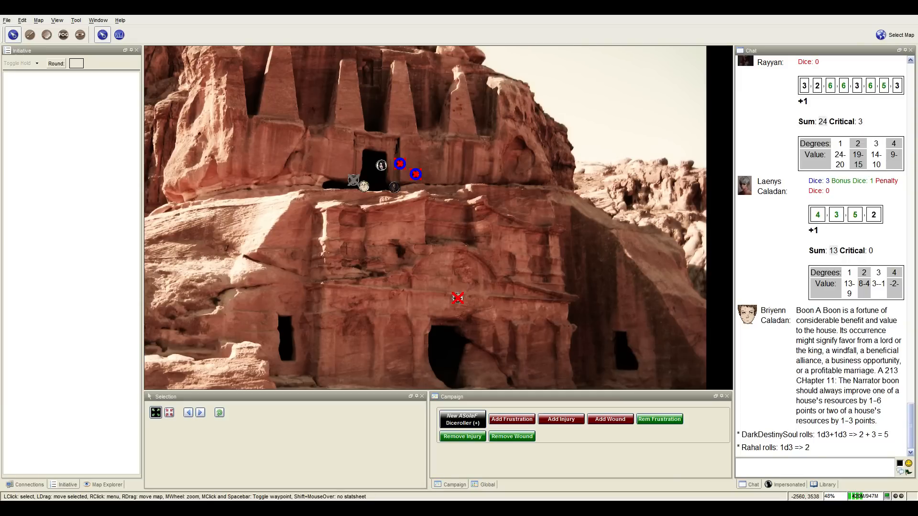
# - Send the OOC chat note about changing the house page numbers
pyautogui.write('((F')
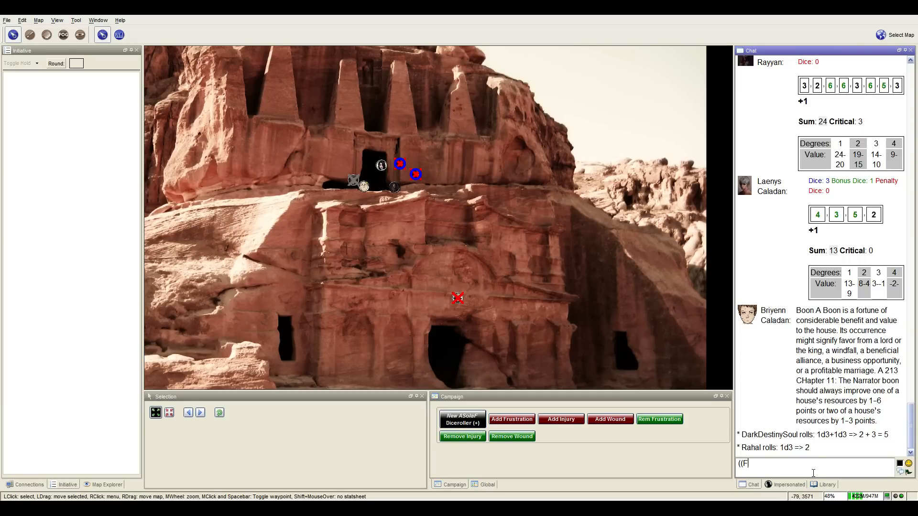
pyautogui.write('YI changing')
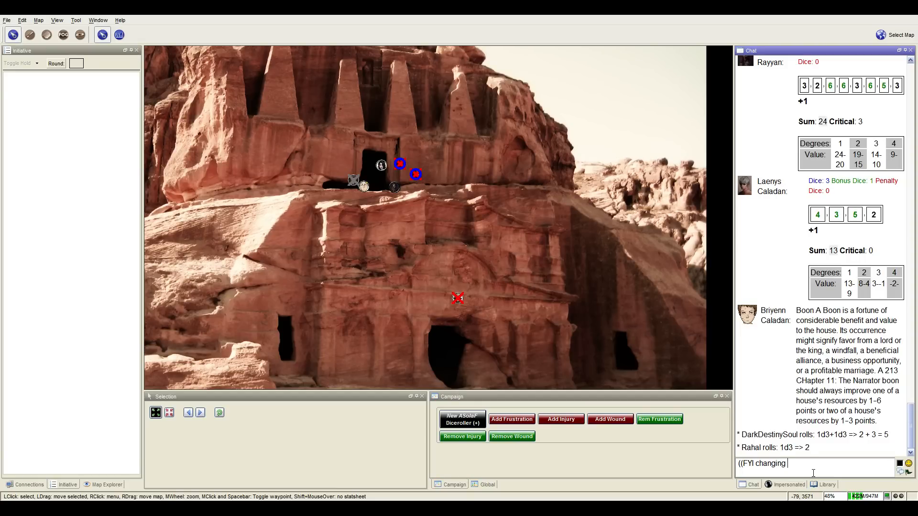
pyautogui.write('house page nu')
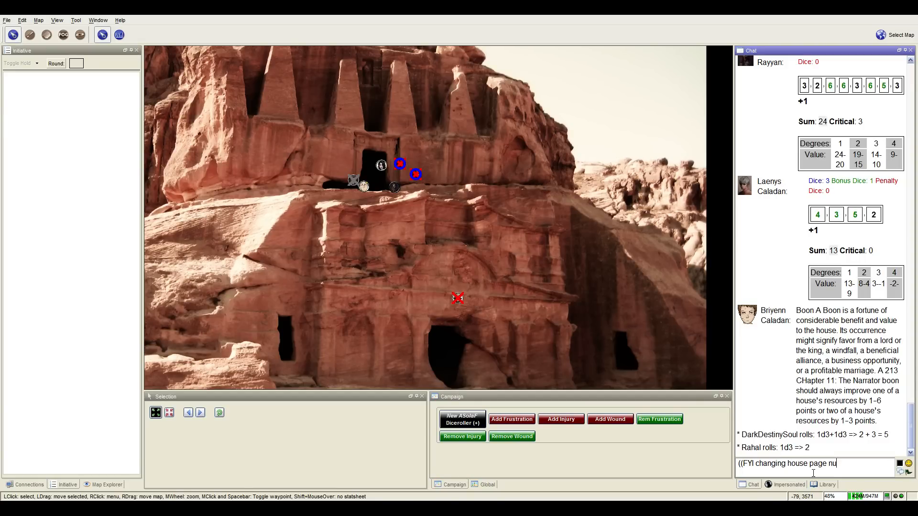
pyautogui.press('Return')
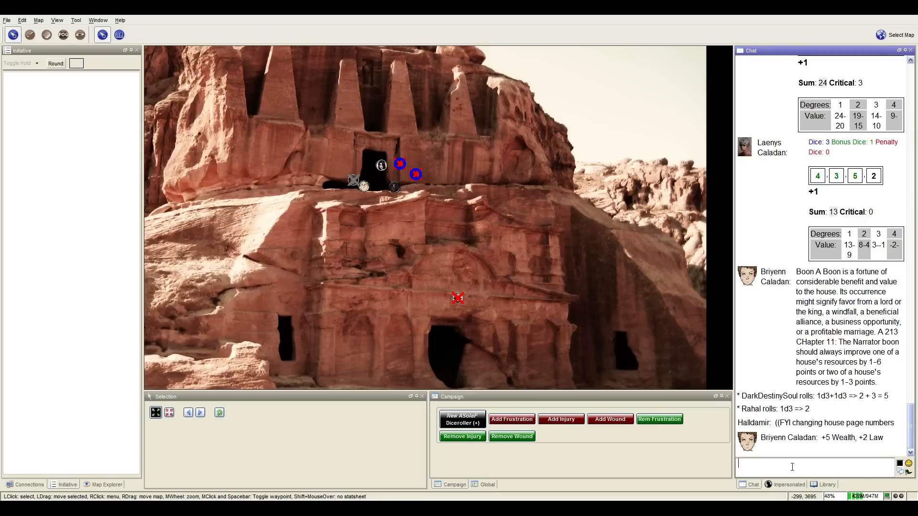
# - Send the OOC note '((added :) 24 Law 35 Wealth))'
pyautogui.write('((added @')
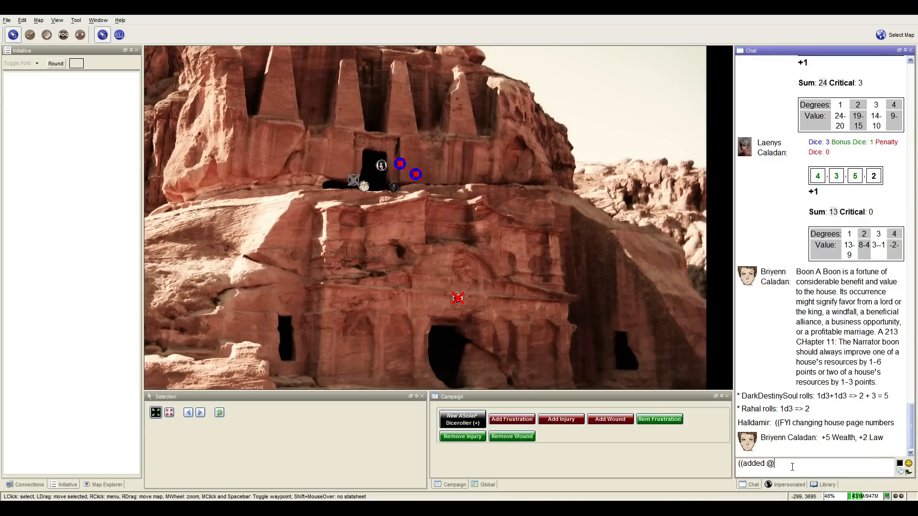
pyautogui.write(':) 24 ;')
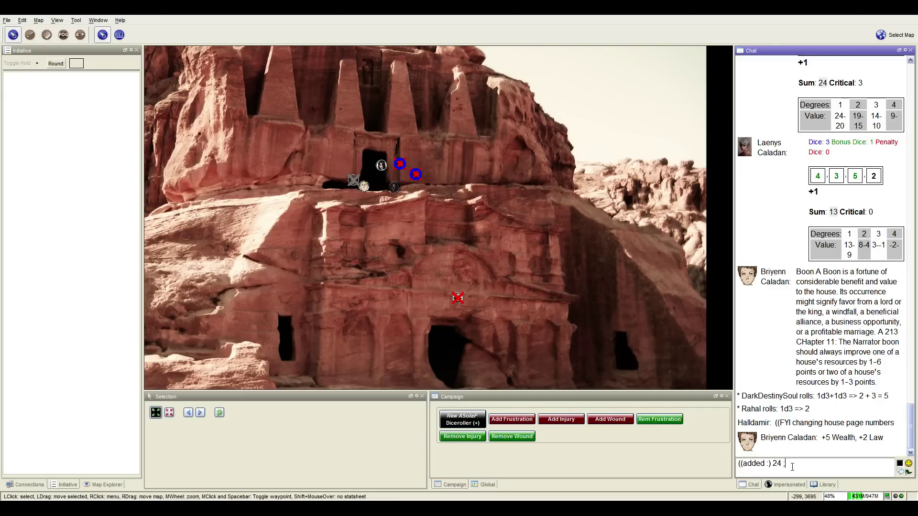
pyautogui.write('Law')
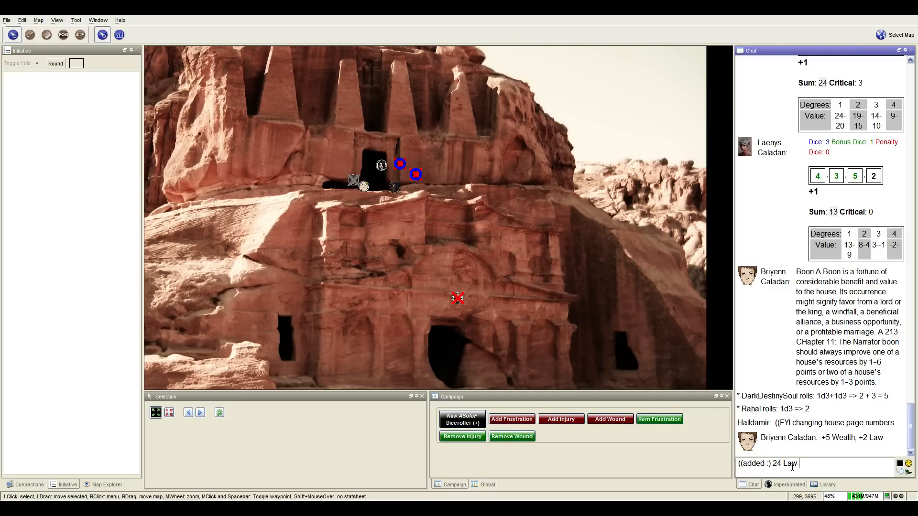
pyautogui.write('35 W')
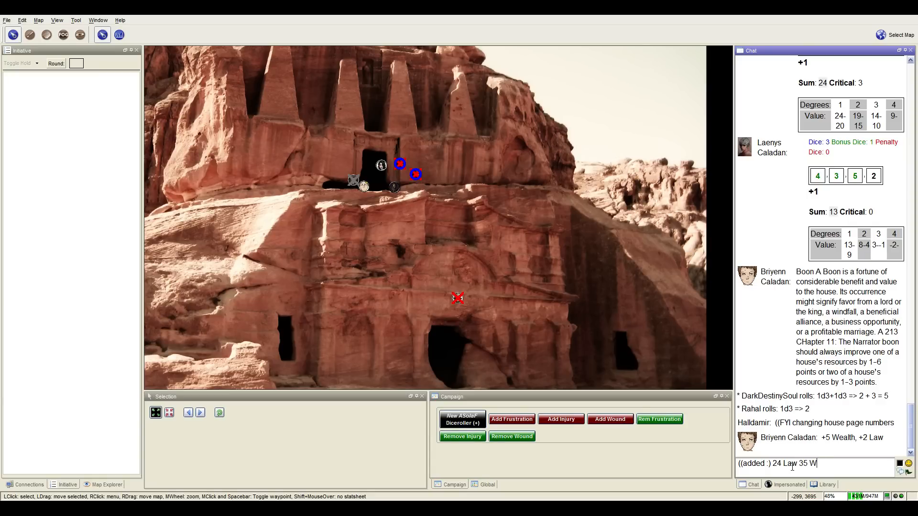
pyautogui.write('ealth))')
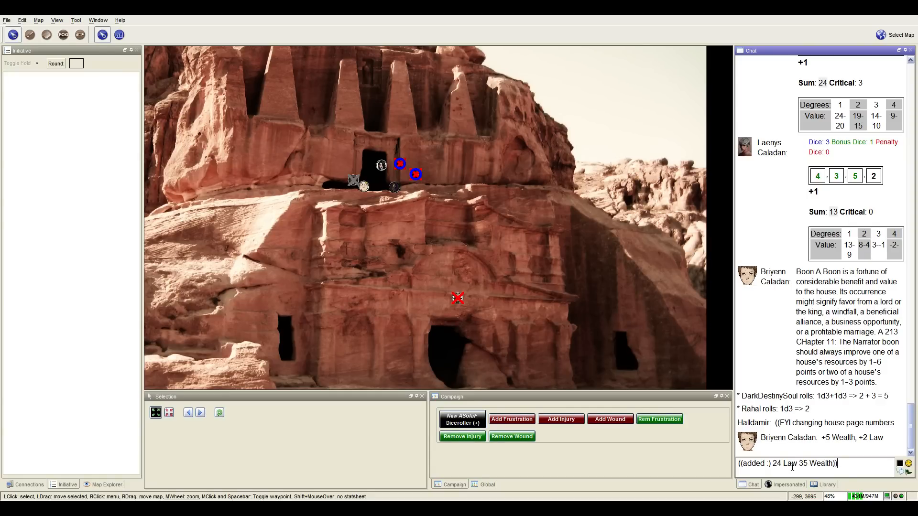
pyautogui.press('Return')
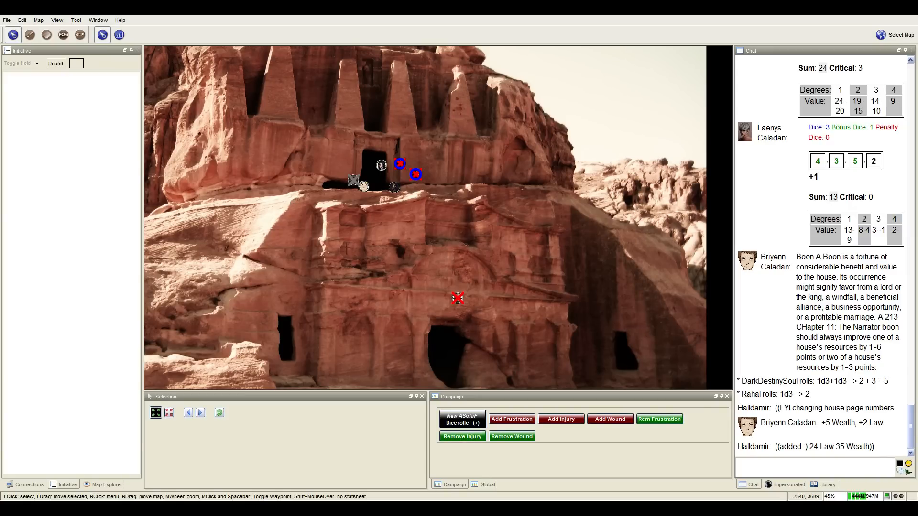
# - Write the OOC chat note "((Fuck up and it's trial by combat. You Alaric :P"
pyautogui.click(819, 464)
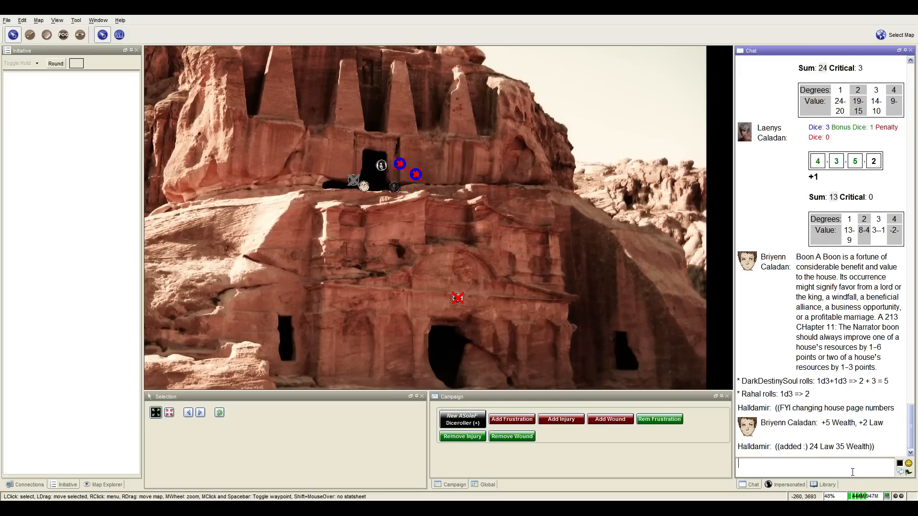
pyautogui.write('((Fuck up')
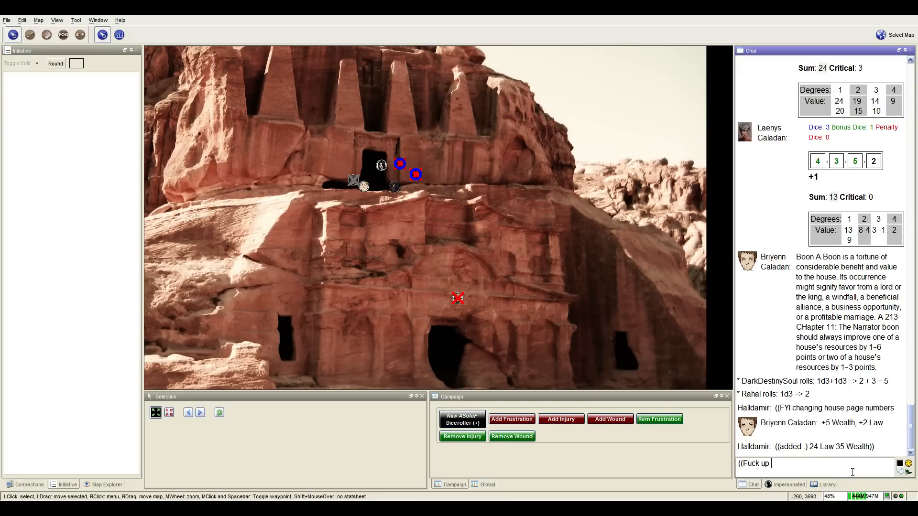
pyautogui.write("and it's tr")
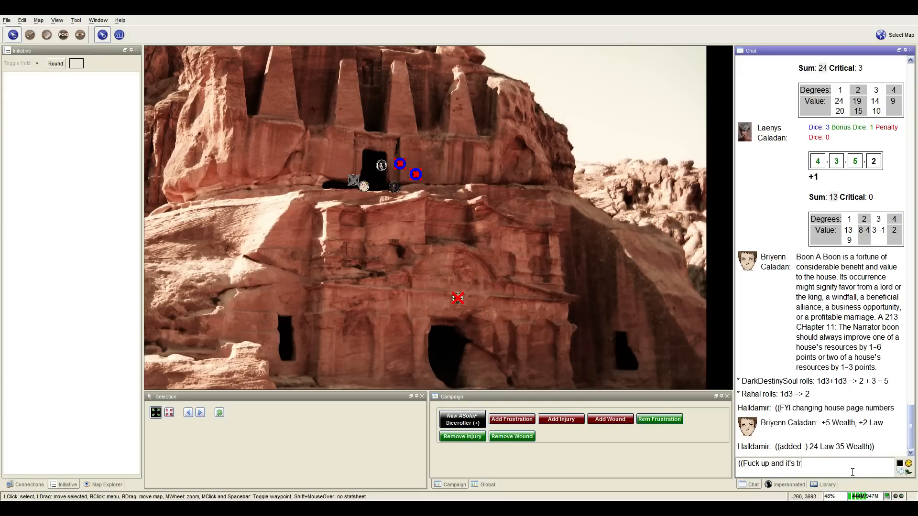
pyautogui.write('ial by comba')
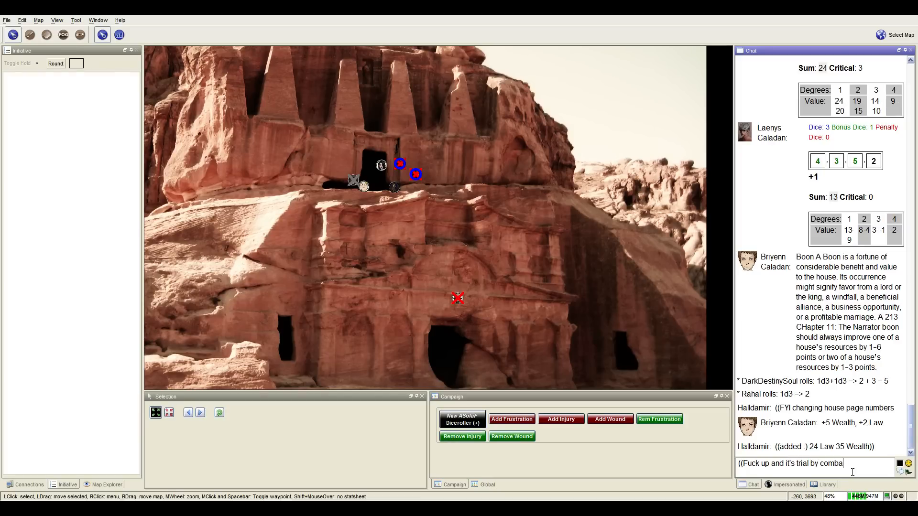
pyautogui.write('t.')
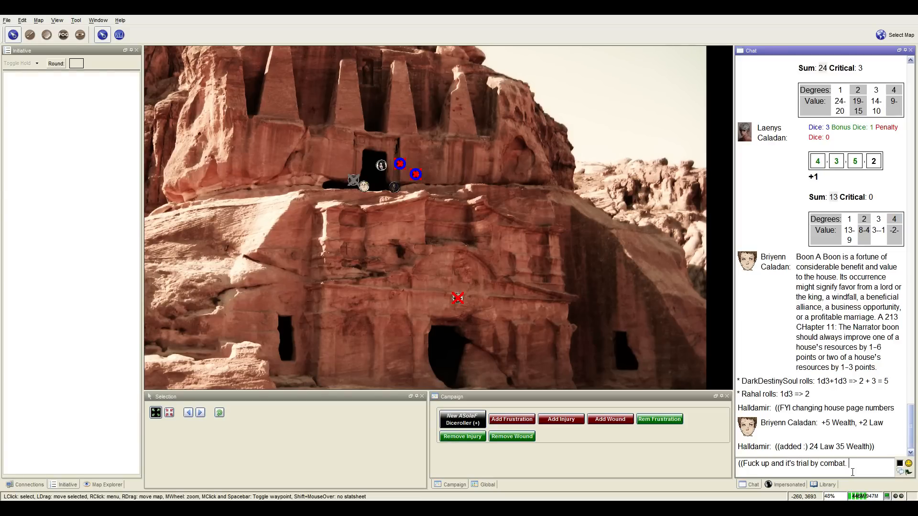
pyautogui.write('Your foe would be')
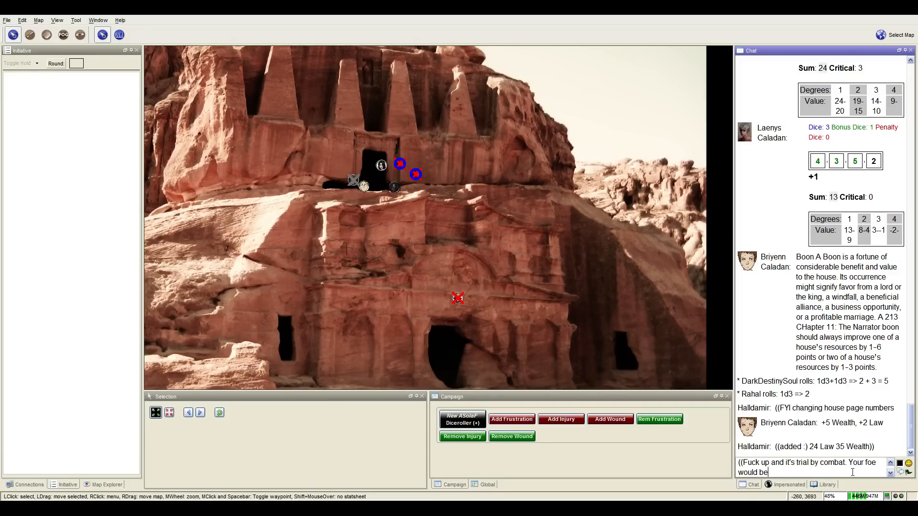
pyautogui.write('Alaric :P')
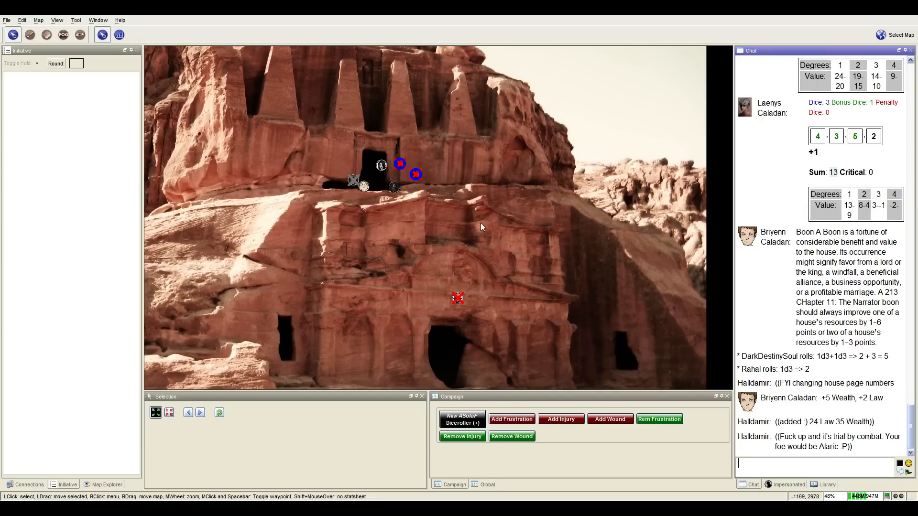
pyautogui.moveTo(446, 289)
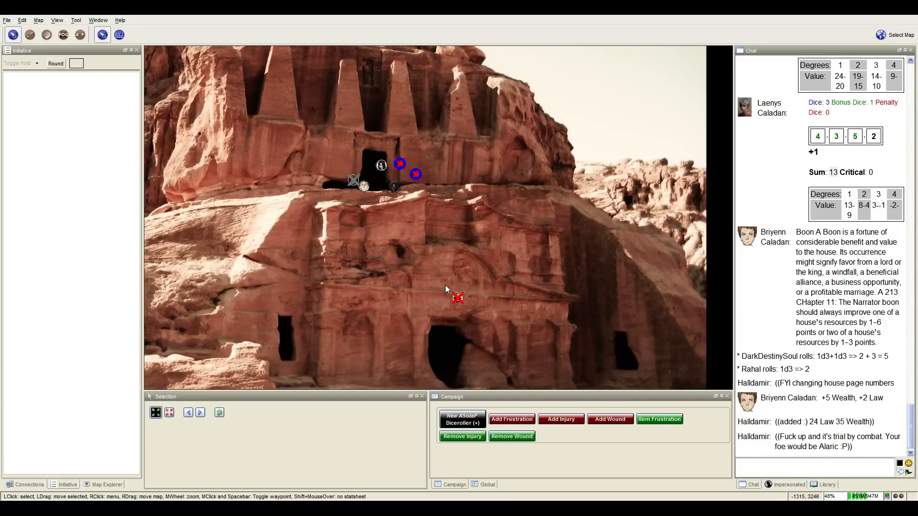
pyautogui.moveTo(442, 282)
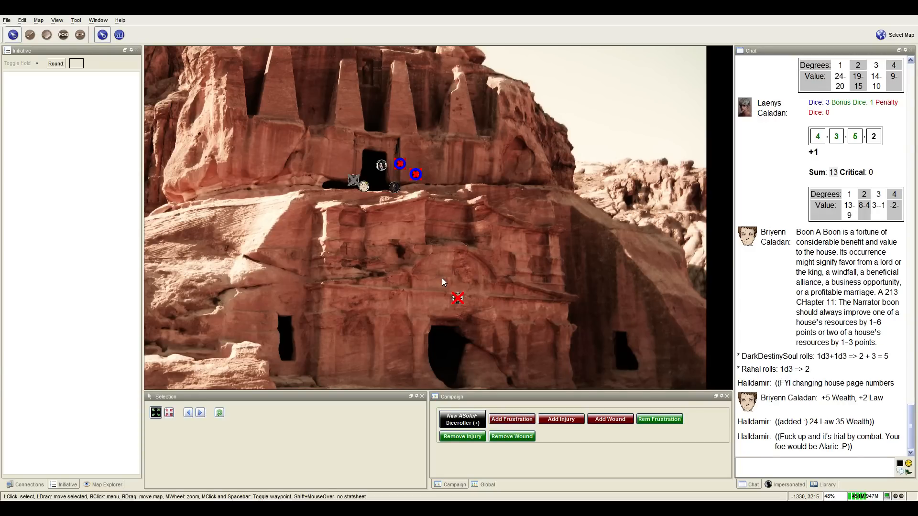
pyautogui.moveTo(486, 259)
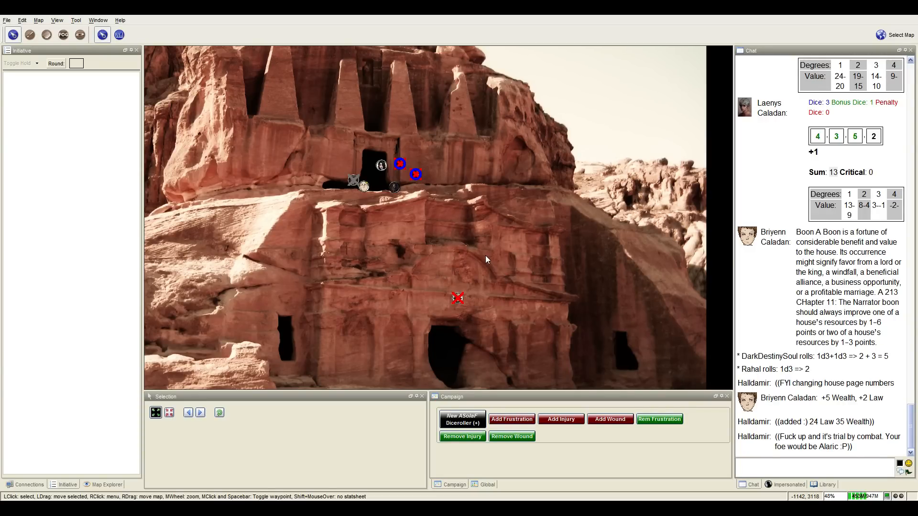